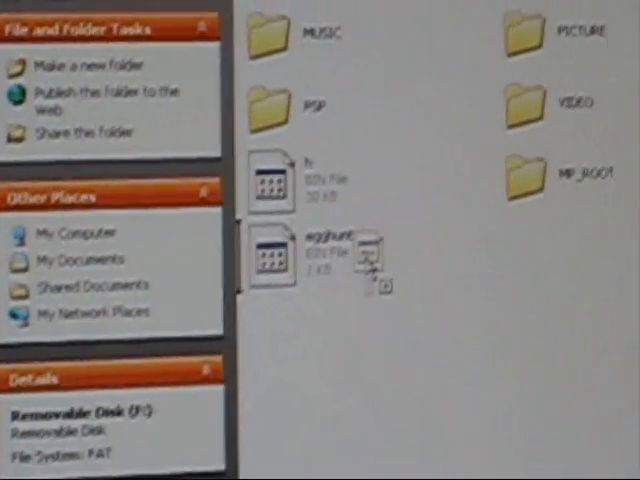
scroll(down, 3)
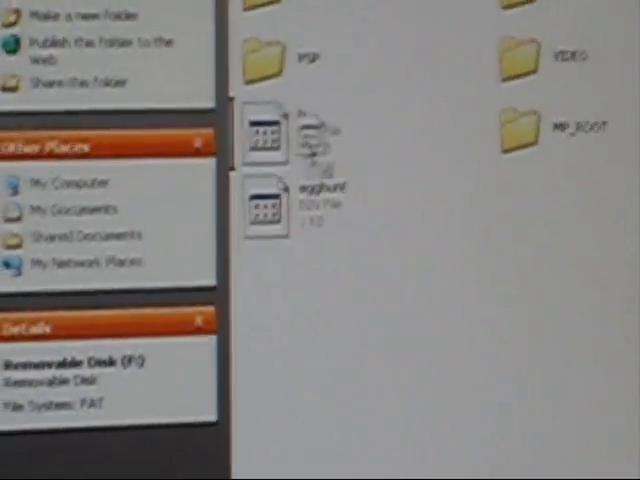